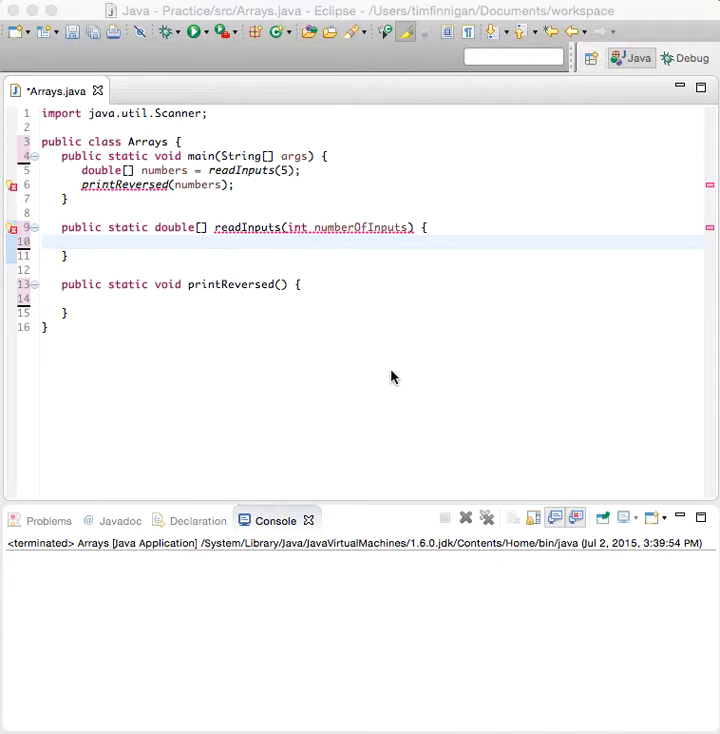
{"action": "mouse_move", "coordinate": [98, 168]}
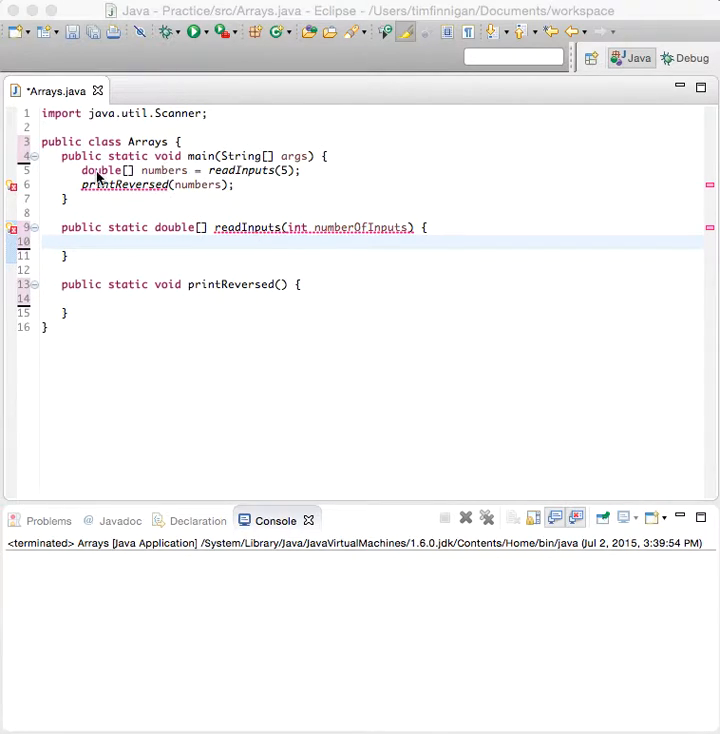
{"action": "mouse_move", "coordinate": [168, 180]}
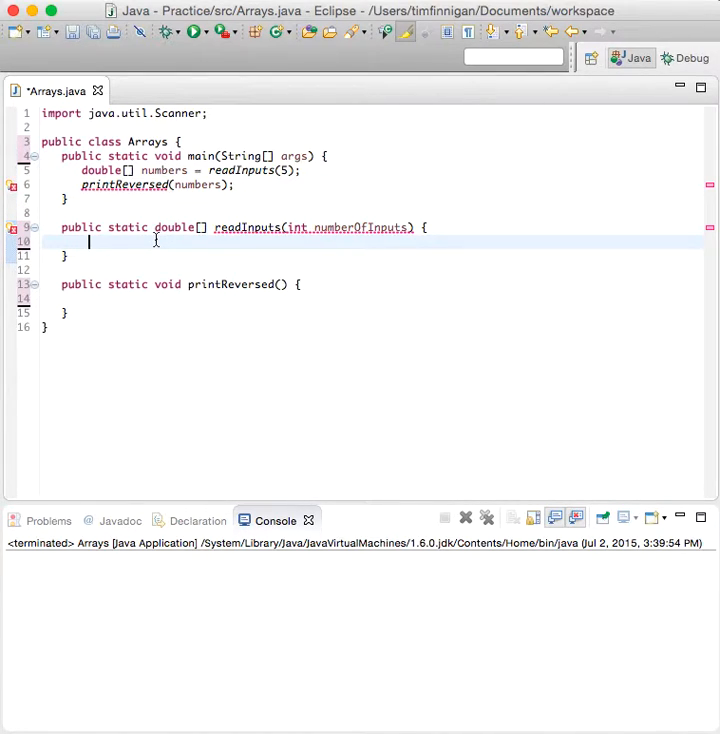
Step: Write System.out.println("Enter " + numberOfInputs + " numbers: "); as the readInputs prompt
{"action": "type", "text": "print"}
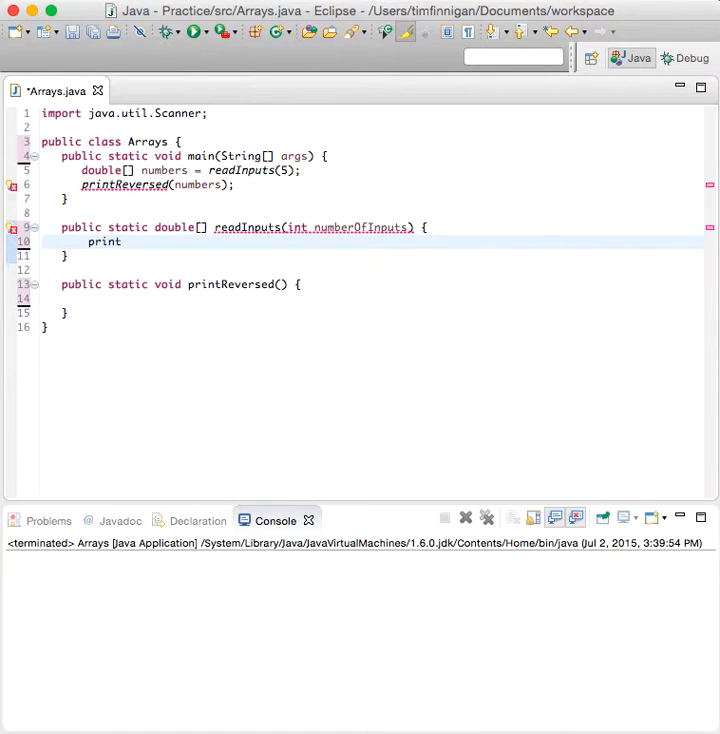
{"action": "type", "text": "ln"}
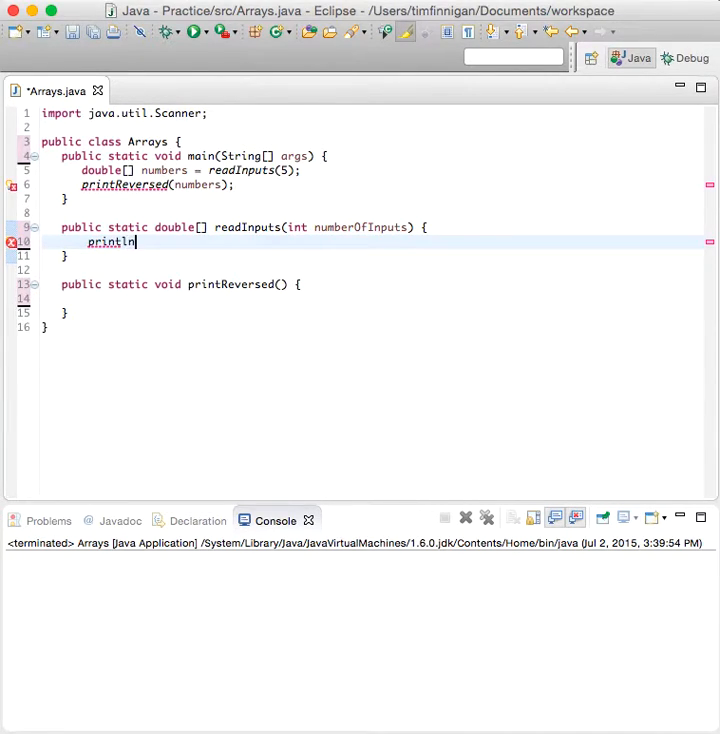
{"action": "type", "text": "System.out.println(\"\");"}
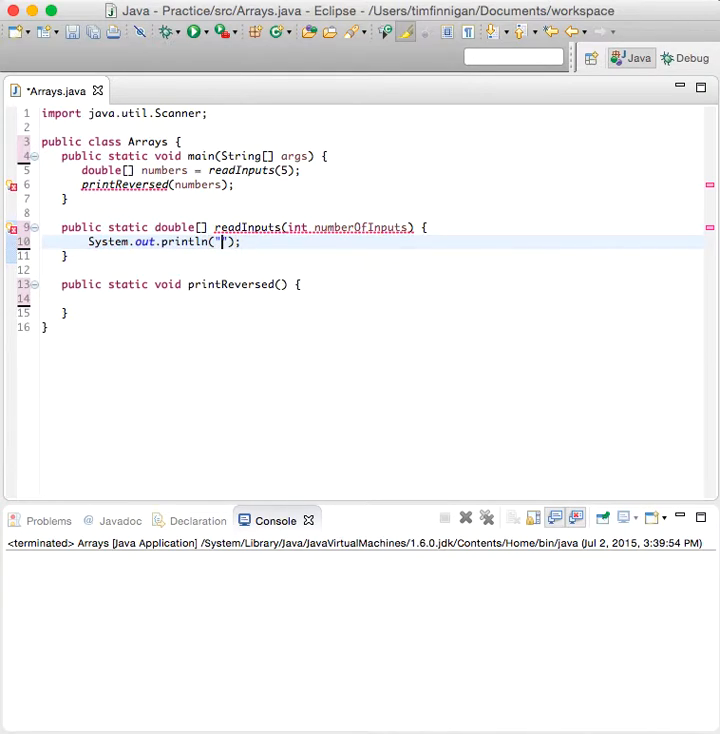
{"action": "type", "text": "Enter"}
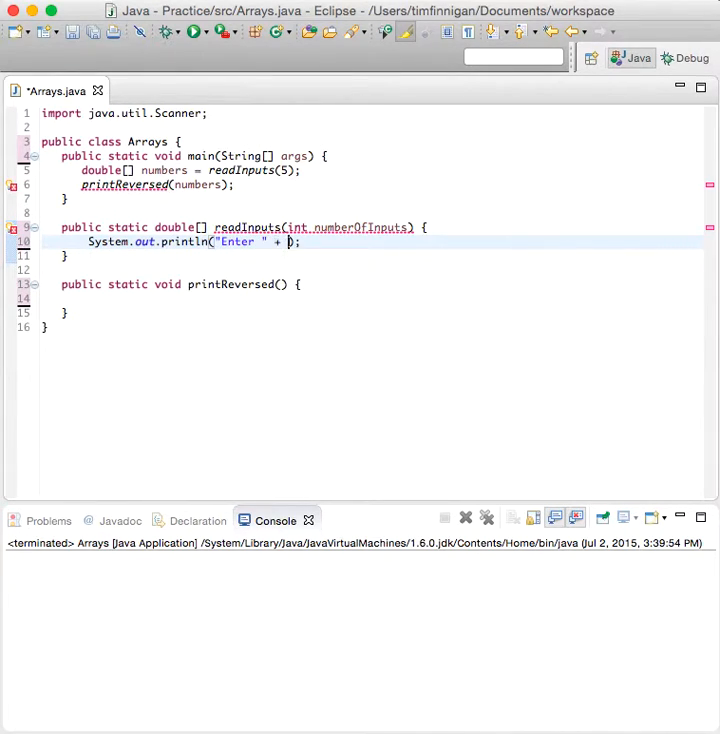
{"action": "type", "text": "numberOfInputs"}
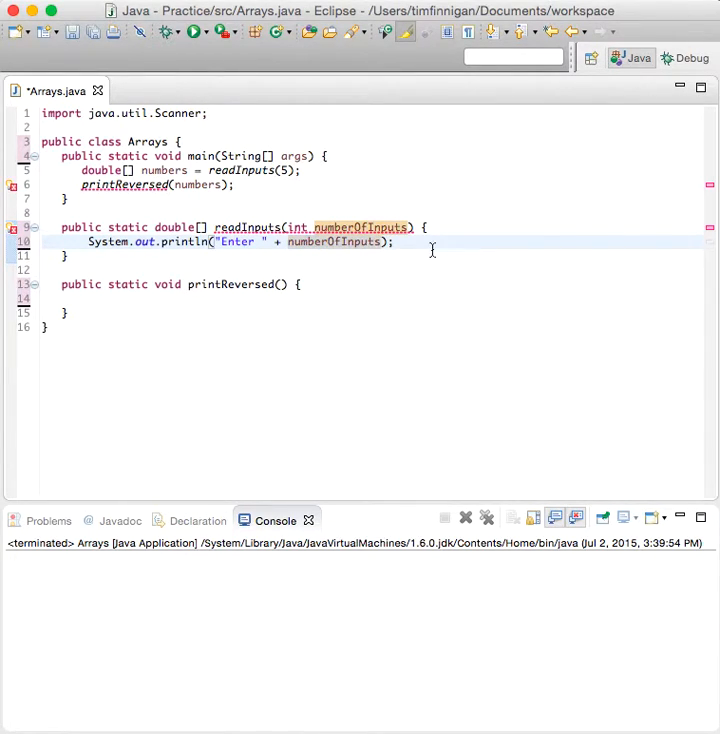
{"action": "type", "text": "+ \" n\""}
{"action": "type", "text": "S"}
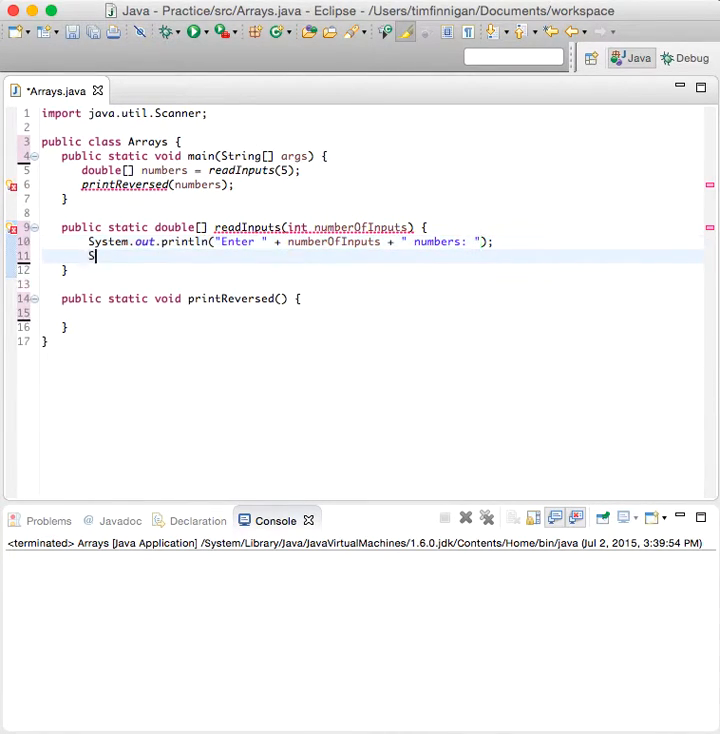
Step: Add Scanner in = new Scanner(System.in); below the prompt
{"action": "type", "text": "canner in"}
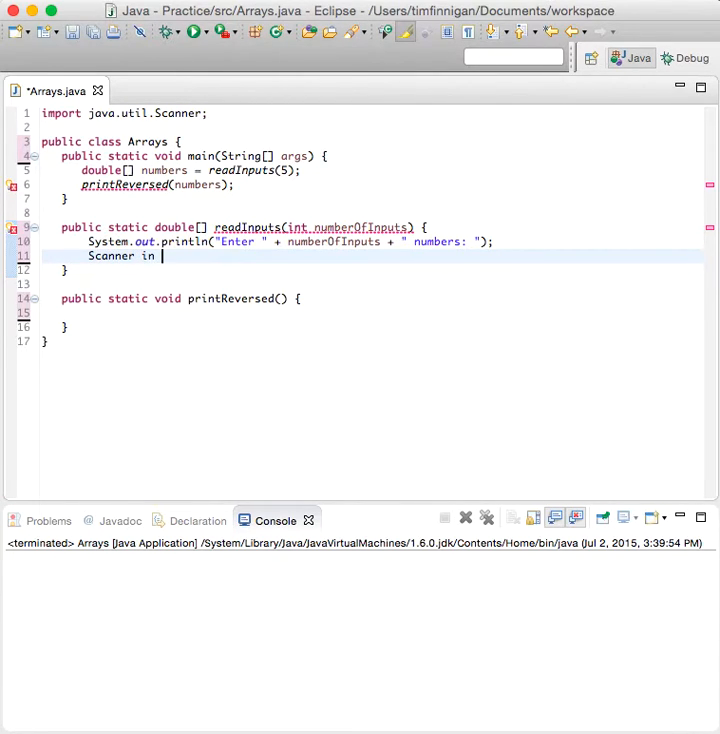
{"action": "type", "text": "= newS"}
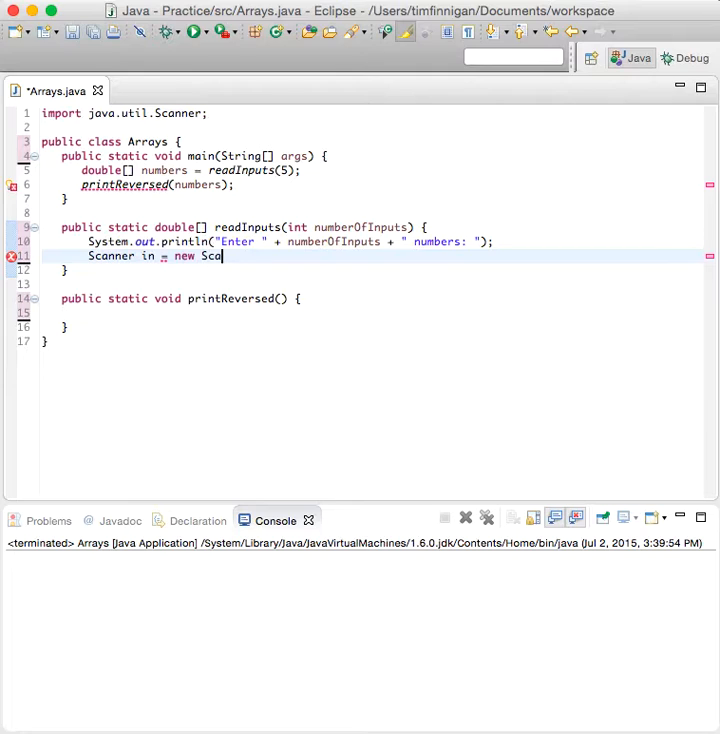
{"action": "type", "text": "nner(System."}
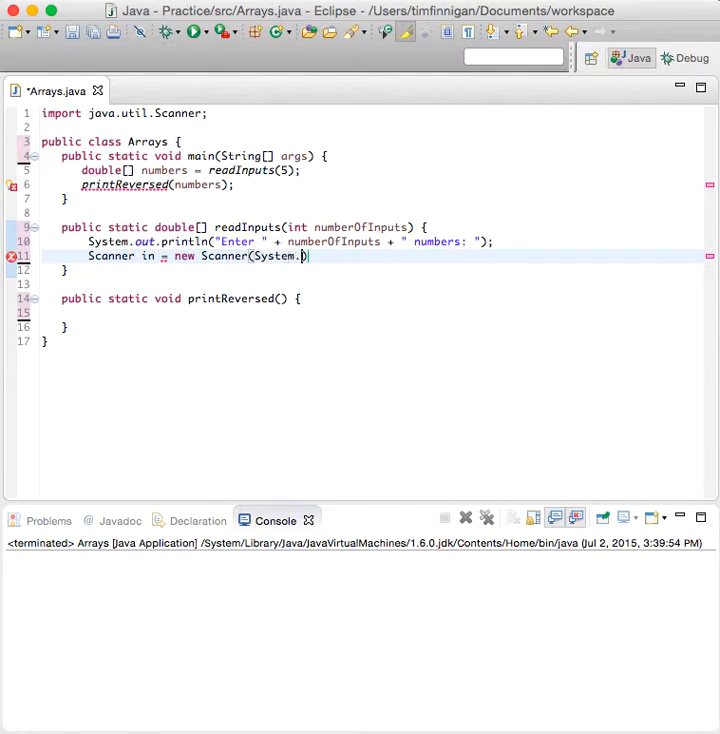
{"action": "type", "text": "in);"}
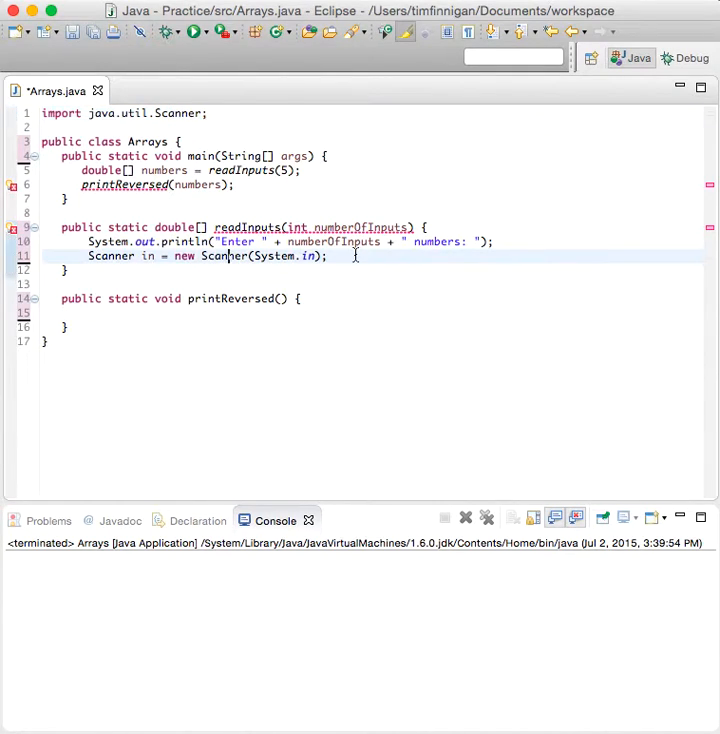
{"action": "key", "text": "Return"}
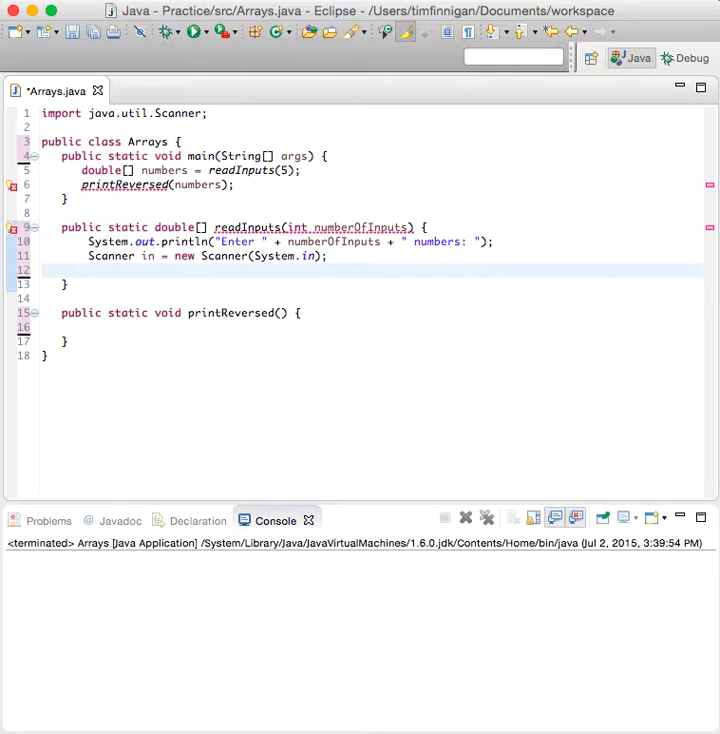
Step: Declare double[] inputs = new double[numberOfInputs]; and begin a for loop
{"action": "type", "text": "double"}
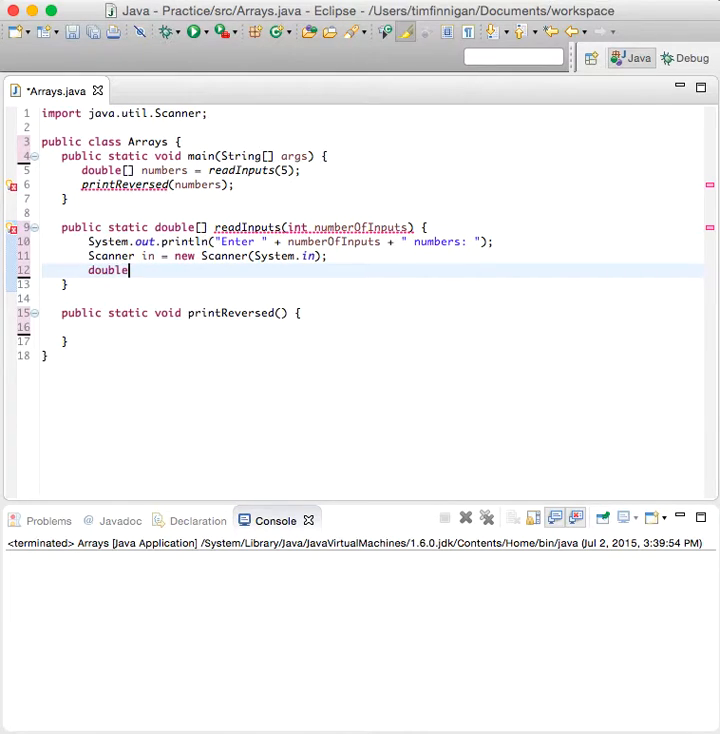
{"action": "type", "text": "[]"}
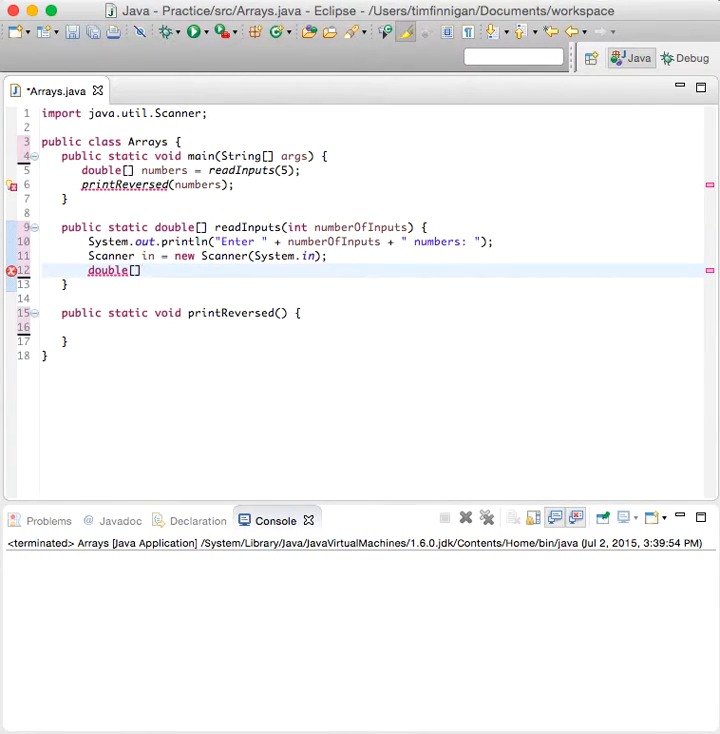
{"action": "type", "text": "inputs = new"}
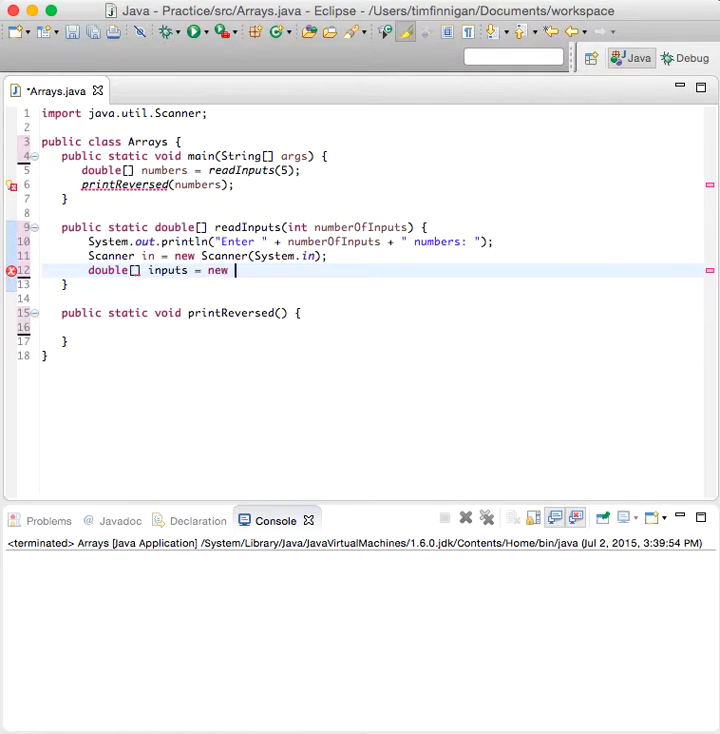
{"action": "type", "text": "double[numberOfInputs];"}
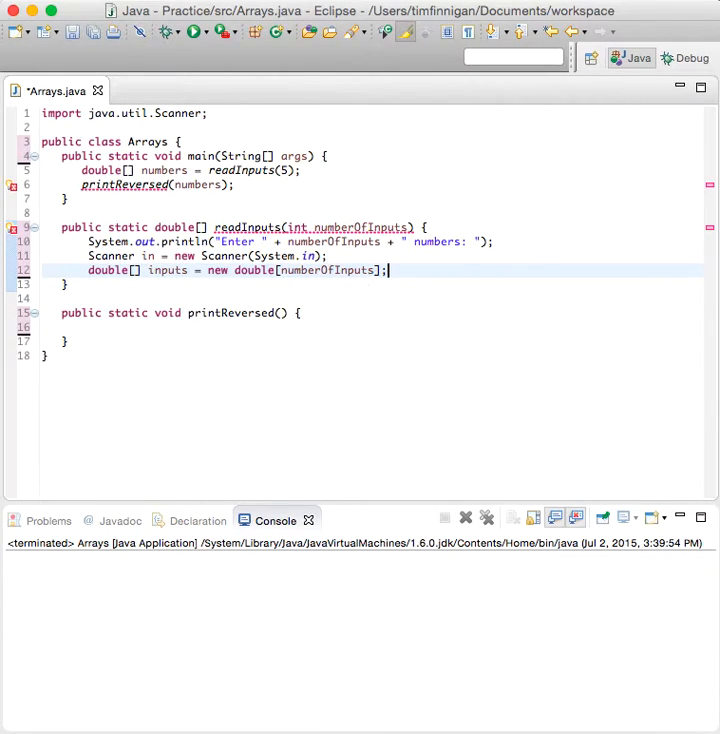
{"action": "type", "text": "for"}
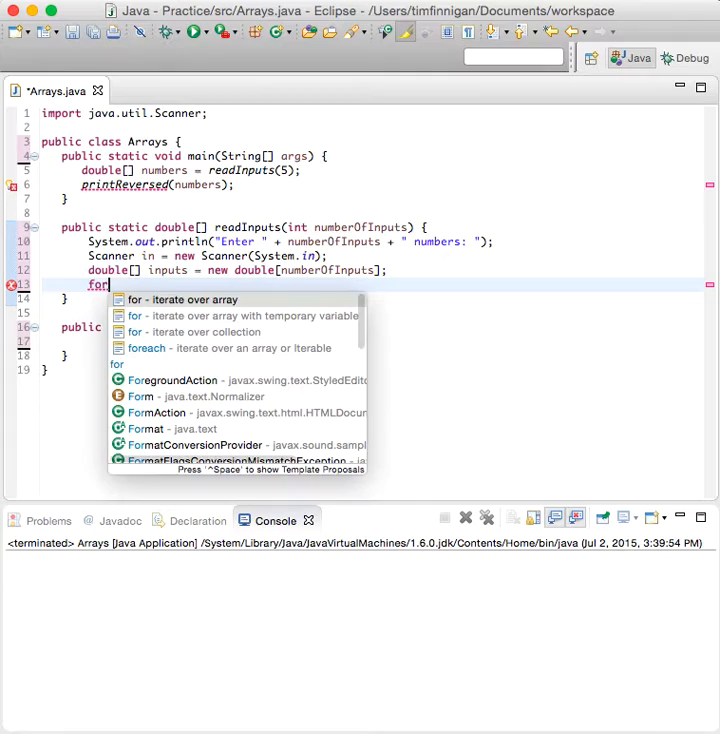
Step: Fill the loop with inputs[i] = in.nextDouble(); and return inputs after it
{"action": "left_click", "coordinate": [188, 300]}
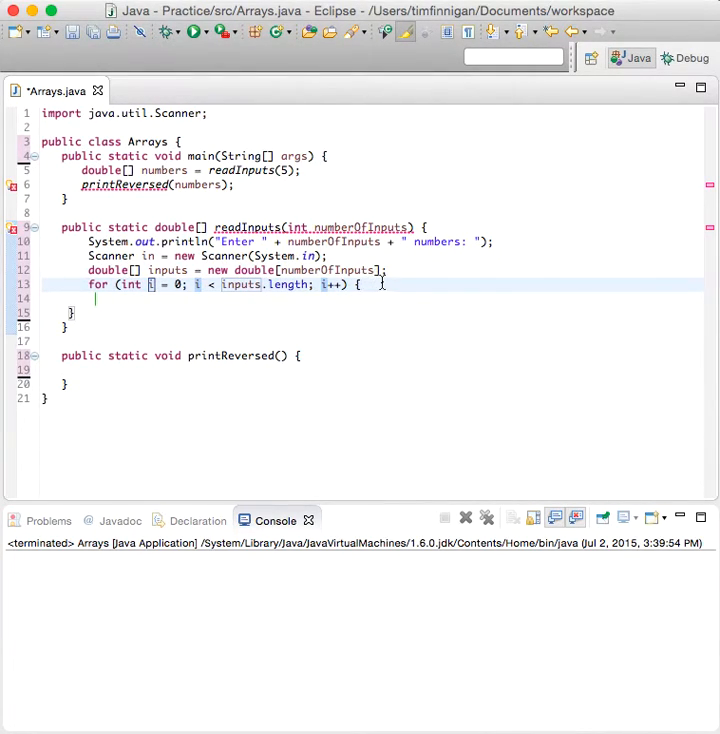
{"action": "type", "text": "inpu"}
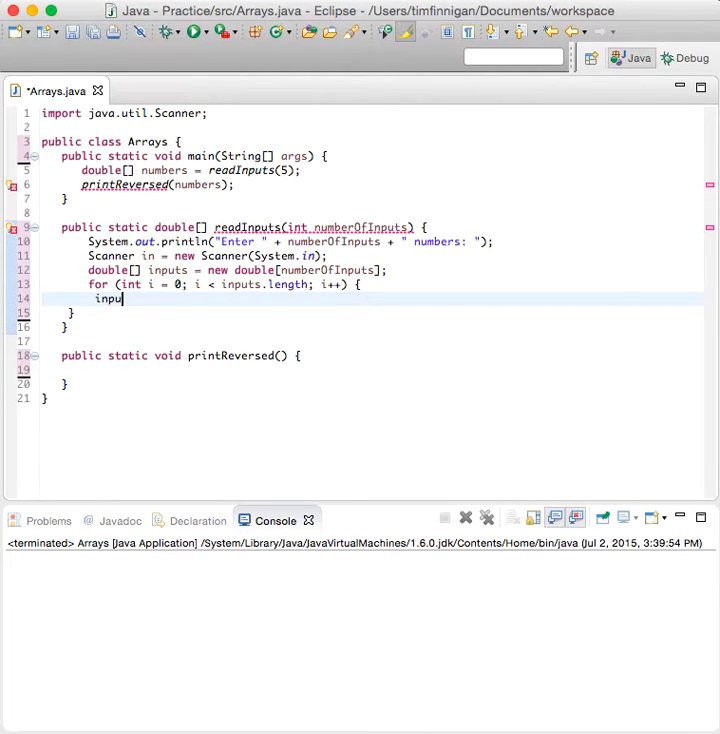
{"action": "type", "text": "ts[i]"}
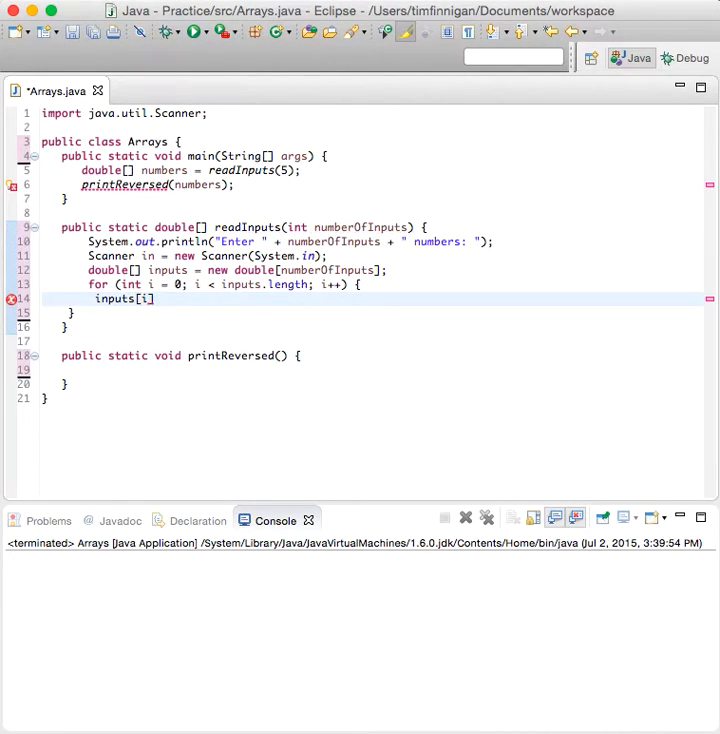
{"action": "type", "text": "= in."}
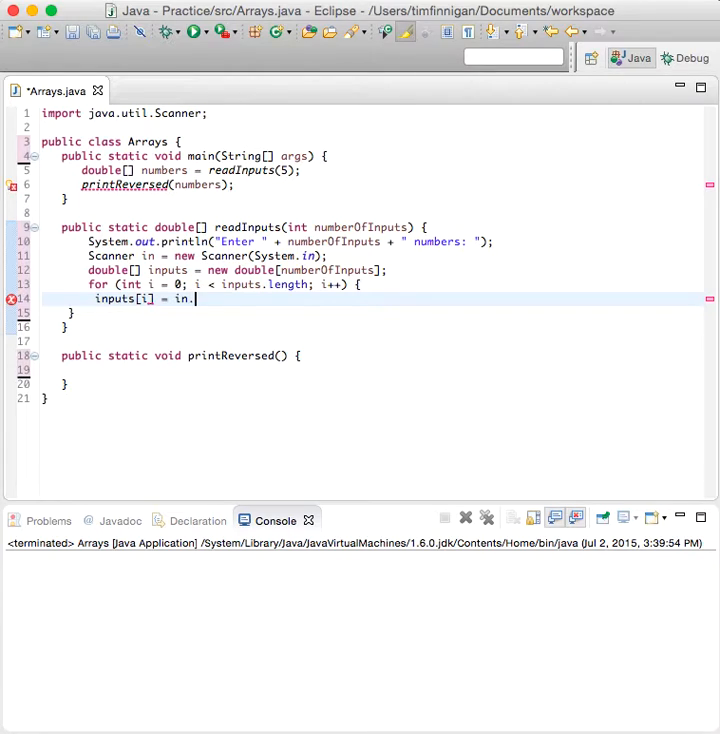
{"action": "type", "text": "nextDouble();"}
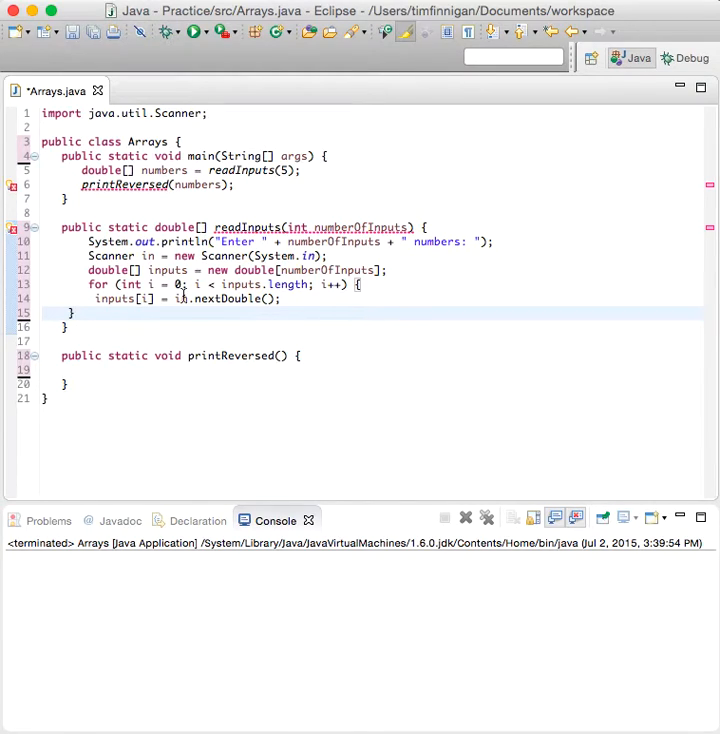
{"action": "type", "text": "return inputs;"}
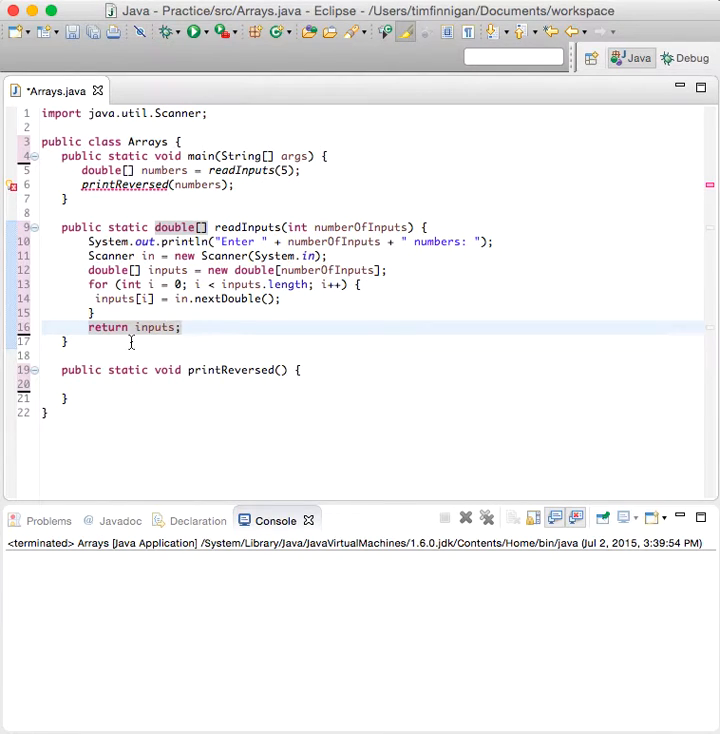
{"action": "left_click", "coordinate": [180, 328]}
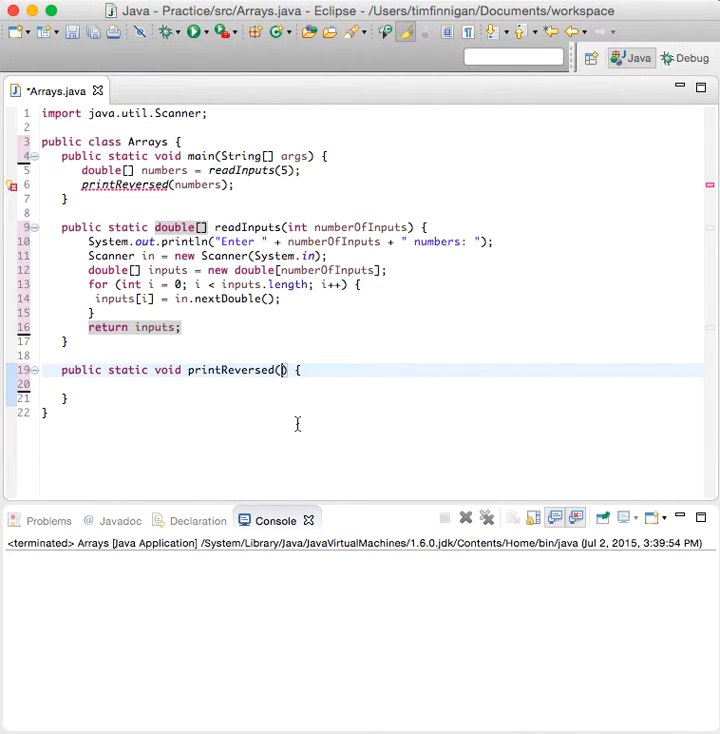
Step: Give printReversed the parameter double[] values and begin a for loop in its body
{"action": "type", "text": "double"}
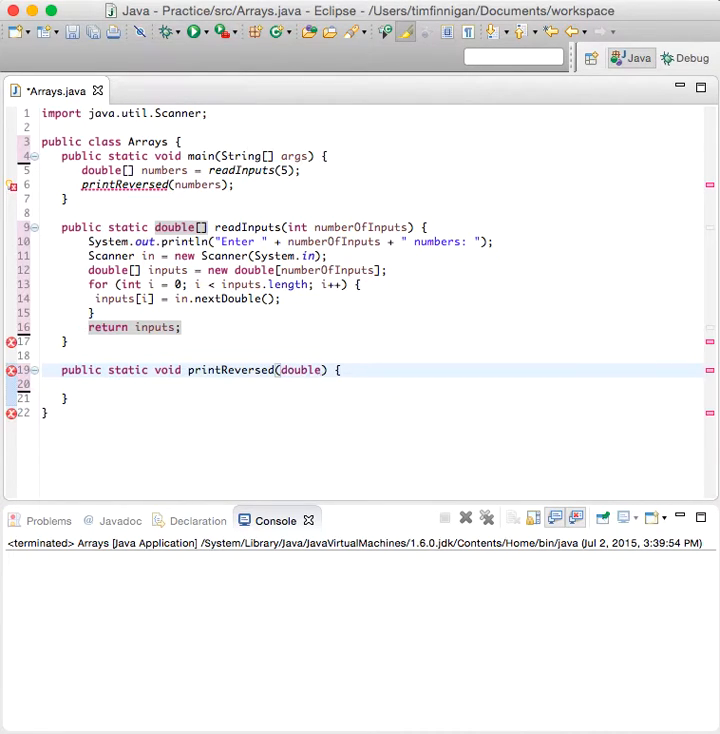
{"action": "type", "text": "[] values"}
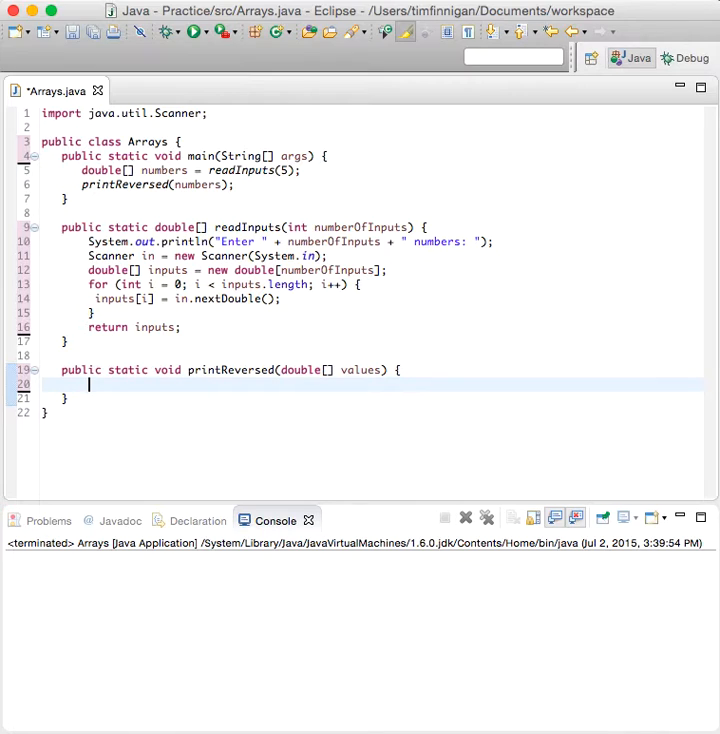
{"action": "type", "text": "for"}
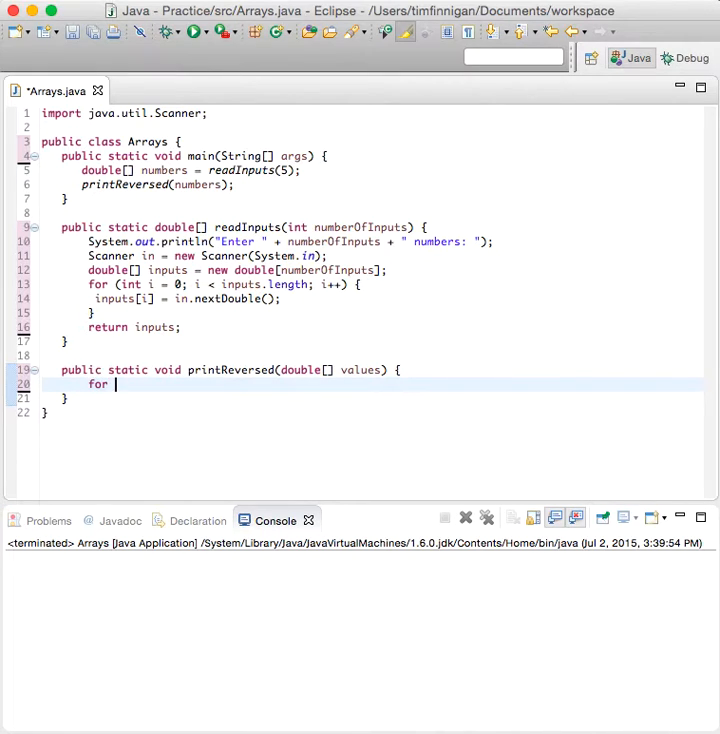
Step: Write for (int i = values.length - 1; i >= 0; i--) counting down over values
{"action": "type", "text": "(int i = values.length - 1"}
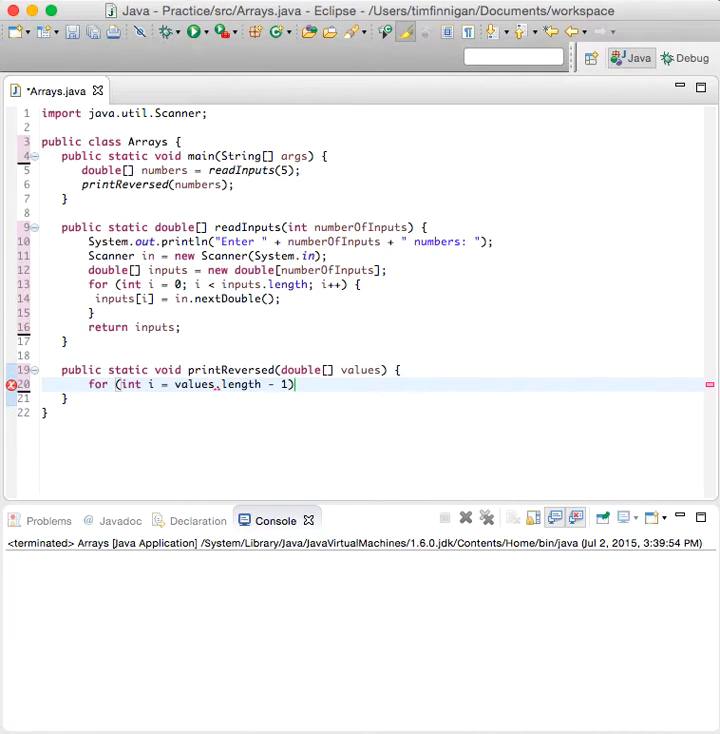
{"action": "type", "text": "; i >"}
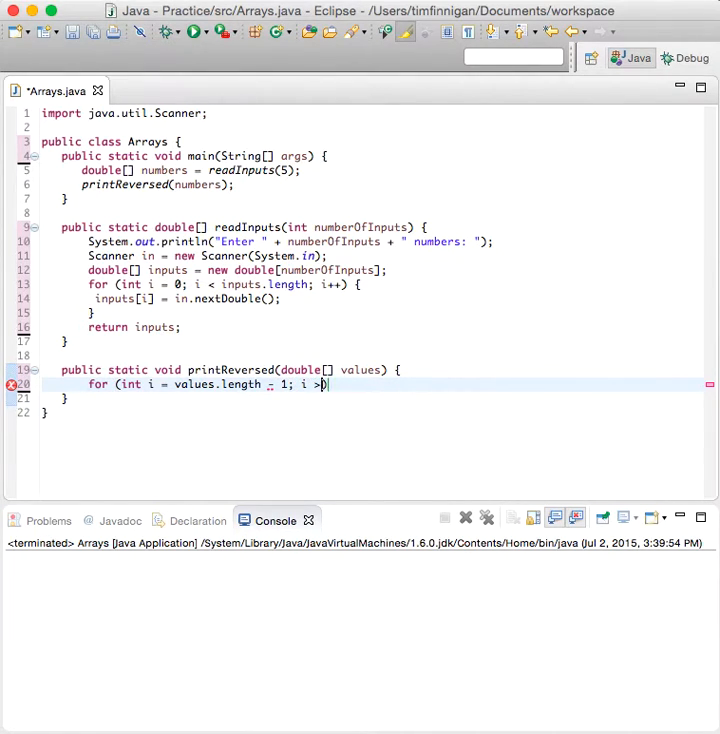
{"action": "type", "text": "= 0)"}
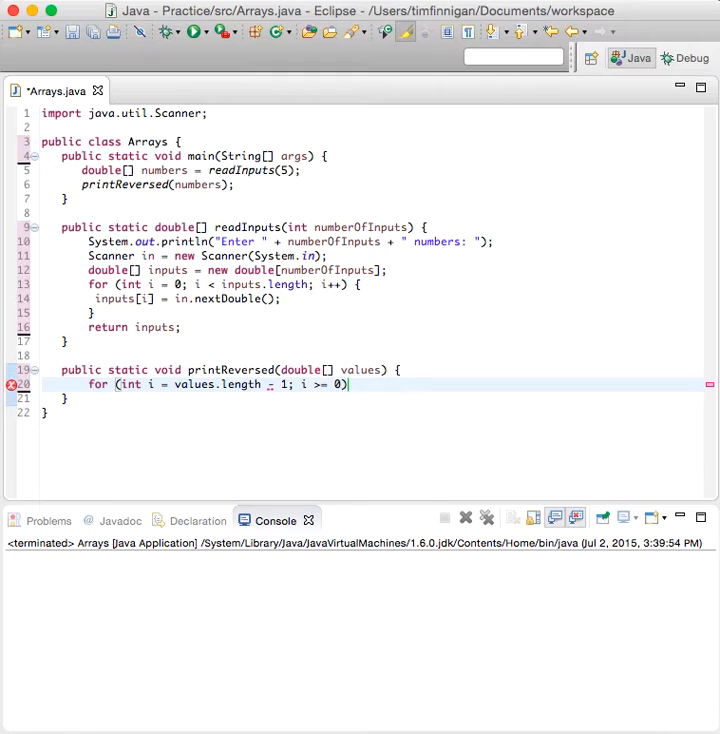
{"action": "type", "text": "; i--)"}
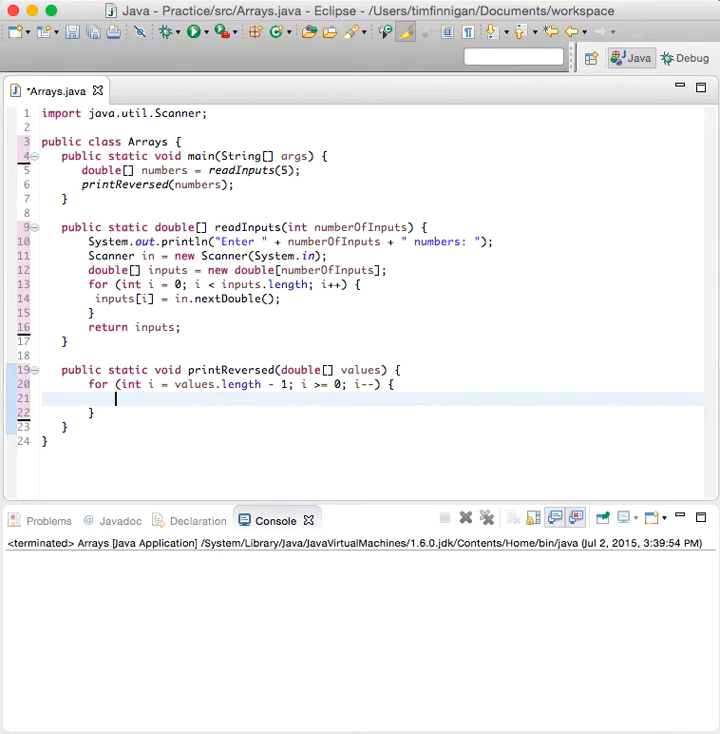
{"action": "type", "text": "print"}
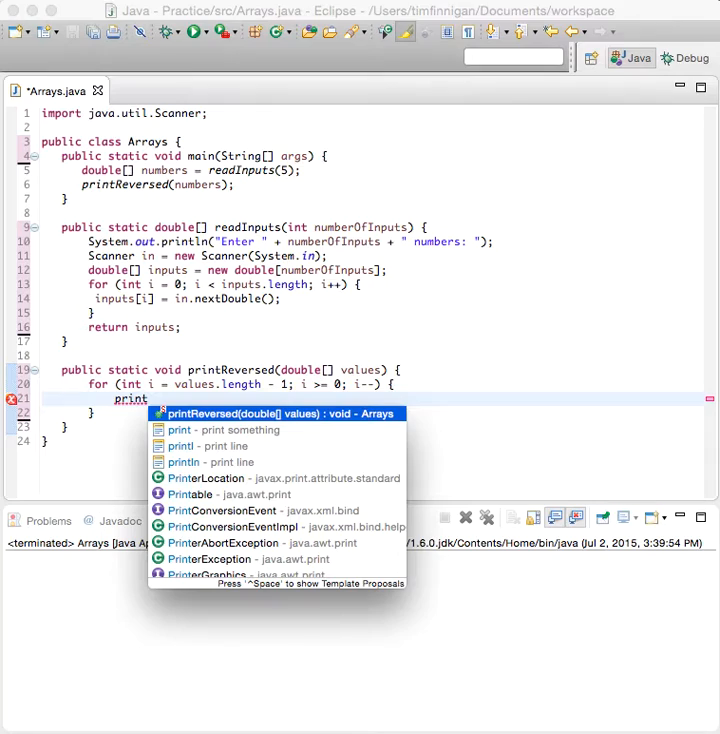
Step: Inside the loop write System.out.print(values[i] + " "); and save the file
{"action": "left_click", "coordinate": [280, 412]}
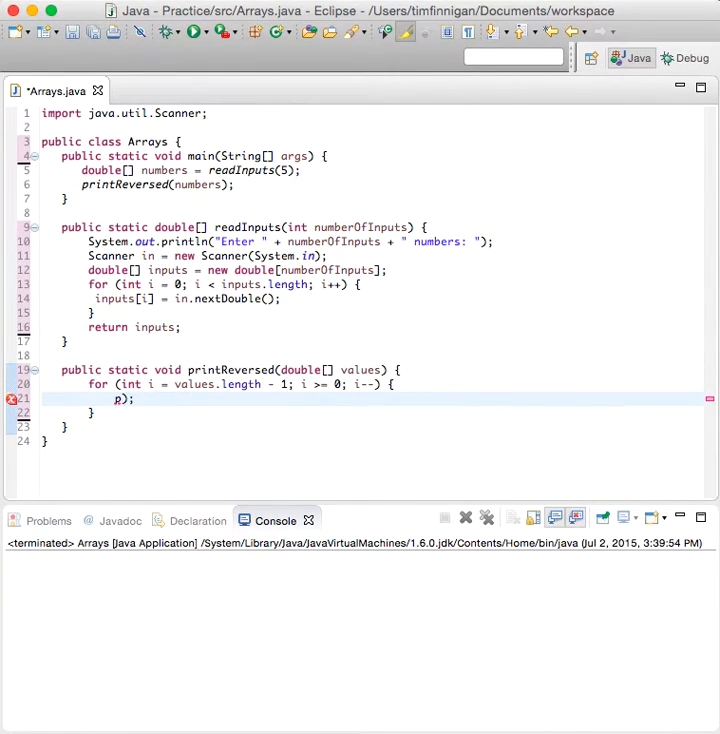
{"action": "type", "text": "S"}
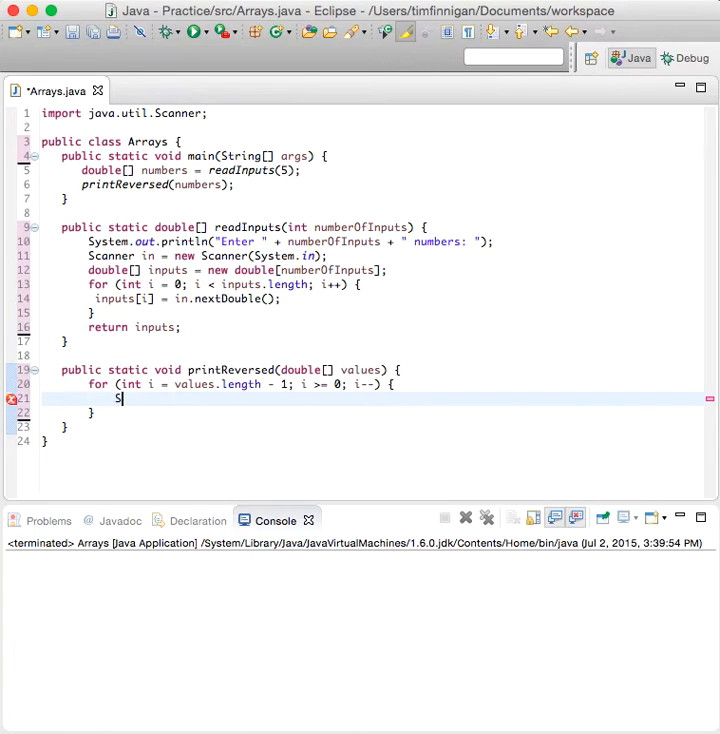
{"action": "type", "text": "ystem.out.print(value);"}
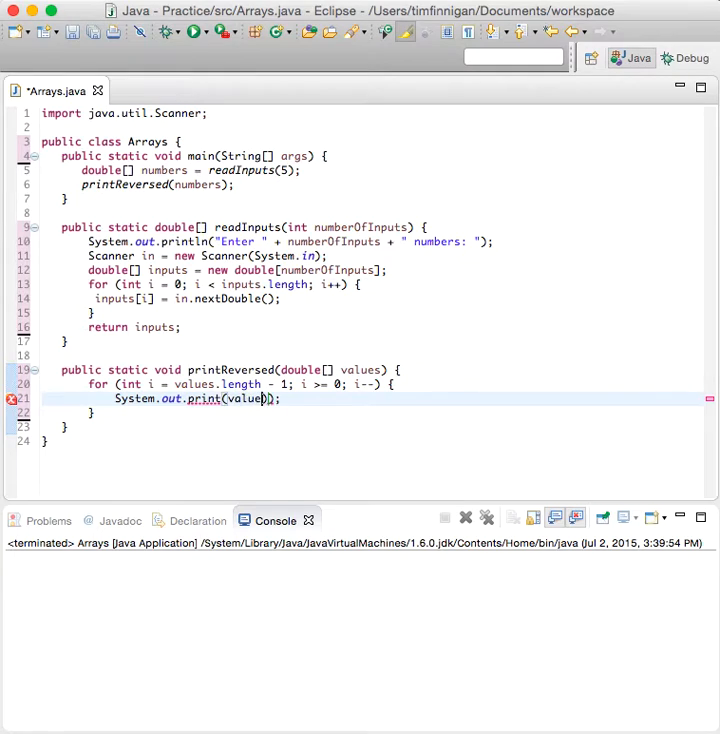
{"action": "type", "text": "[i]"}
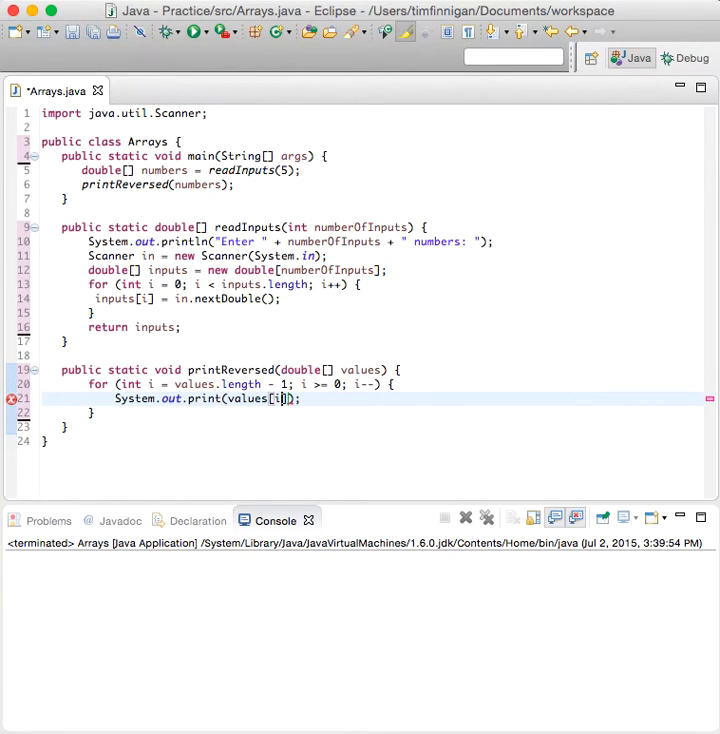
{"action": "type", "text": "+ \" \""}
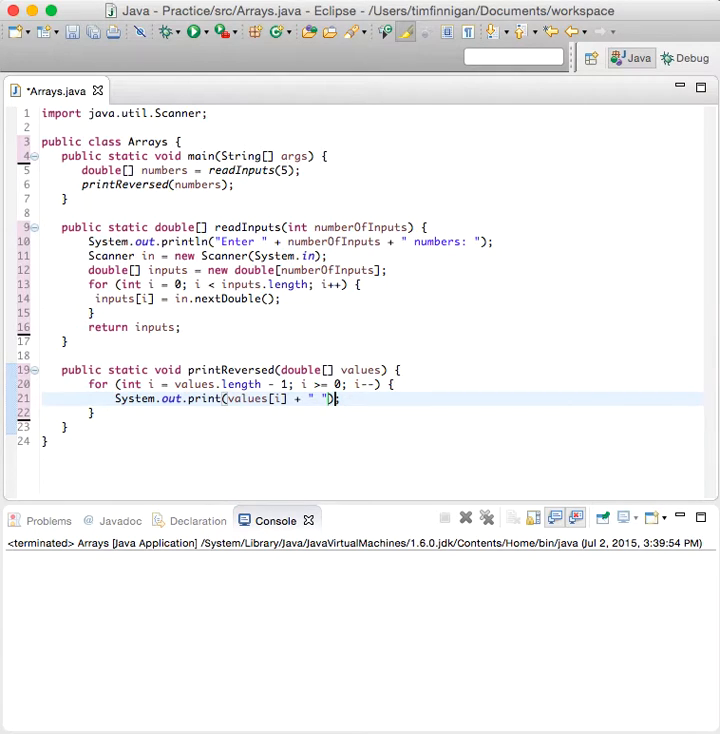
{"action": "left_click", "coordinate": [194, 32]}
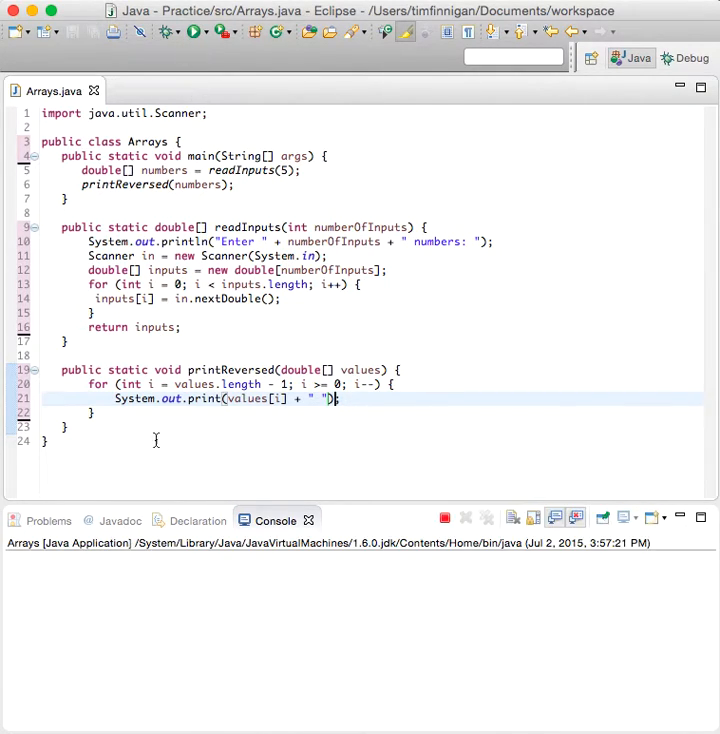
Step: Run Arrays with 1 2 3 4 5 to get 5.0 4.0 3.0 2.0 1.0, then start a second run
{"action": "left_click", "coordinate": [192, 32]}
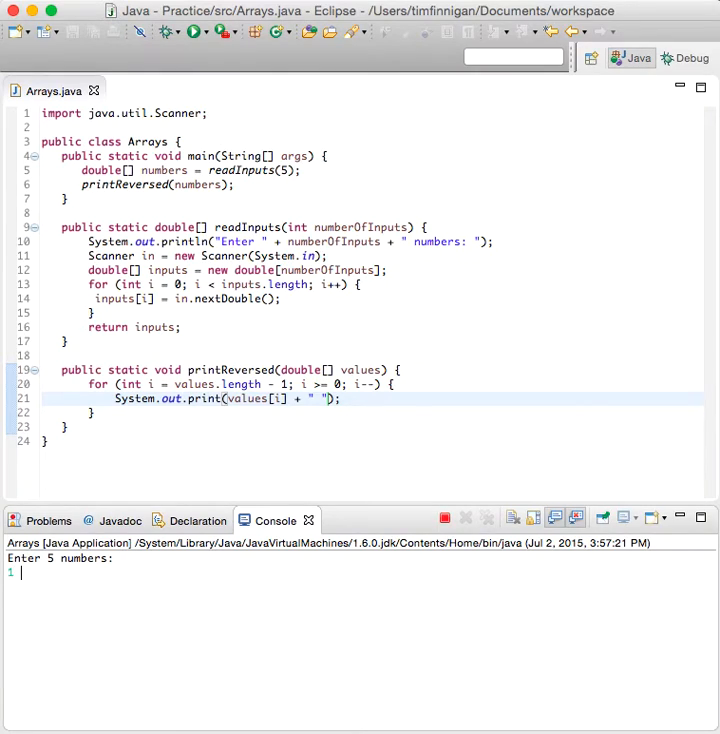
{"action": "type", "text": "1 2 3 4 5"}
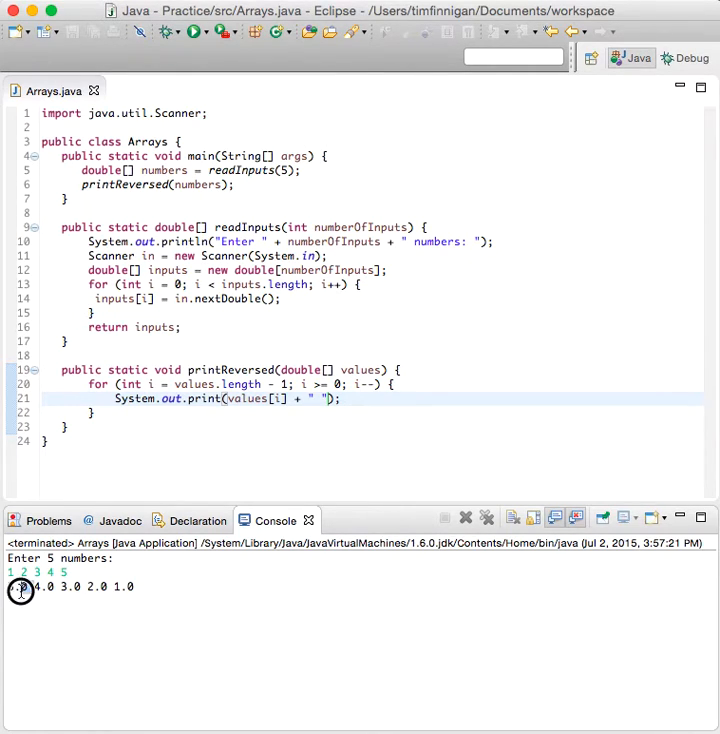
{"action": "left_click", "coordinate": [464, 516]}
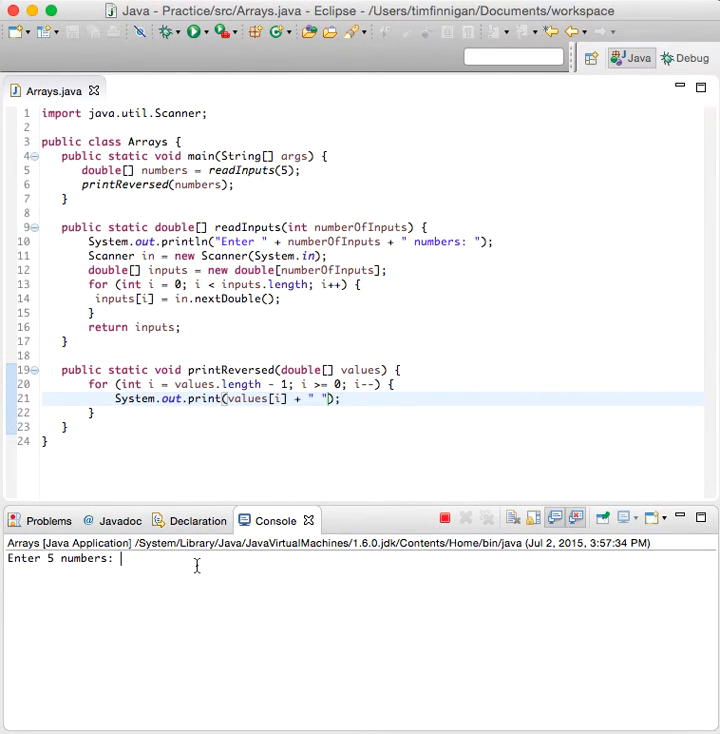
{"action": "type", "text": "1 2"}
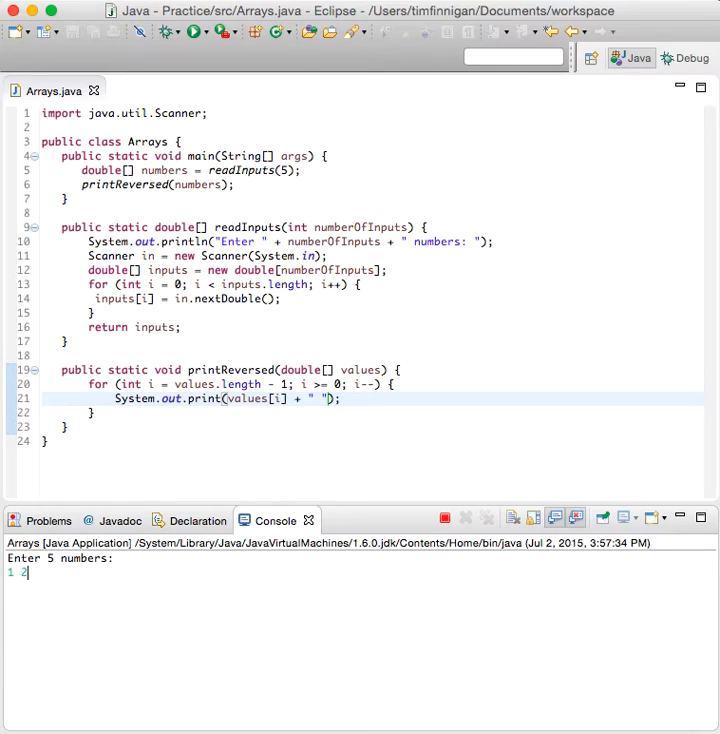